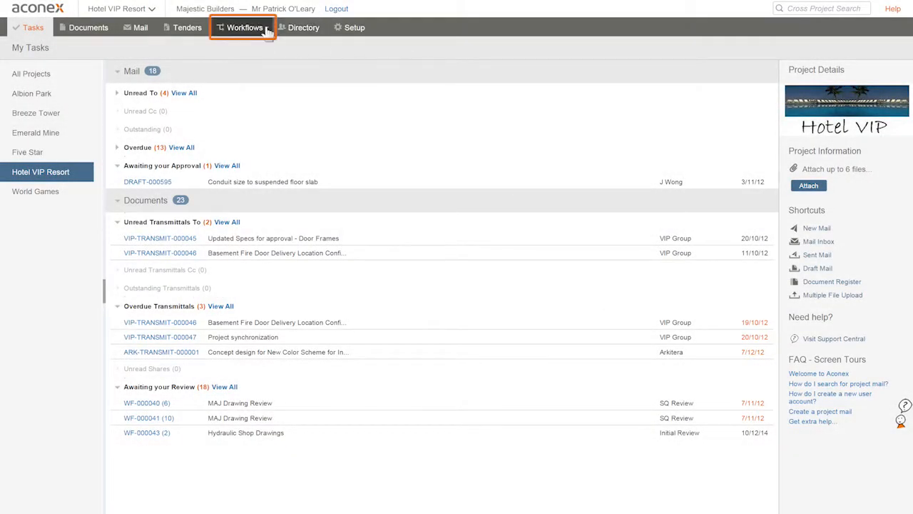
- Search the active workflow templates from the Workflows menu, listing the project's 12 templates
click(244, 27)
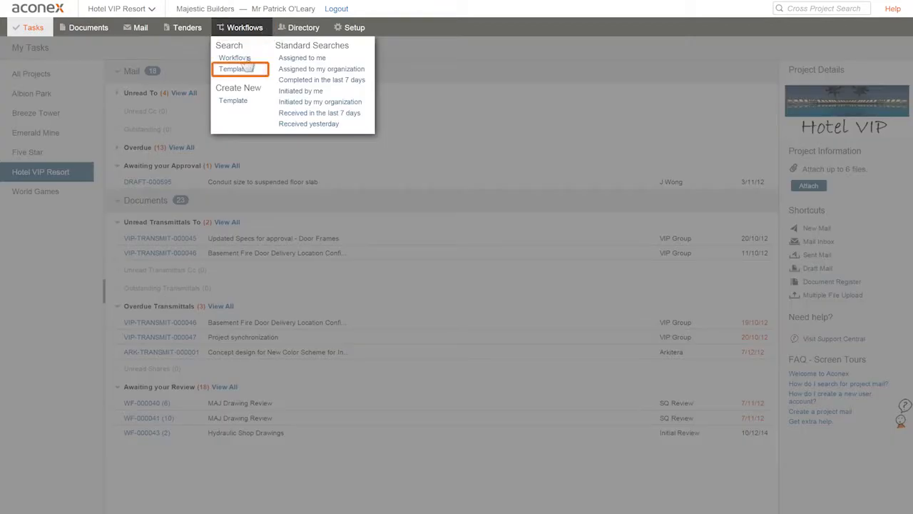
click(235, 68)
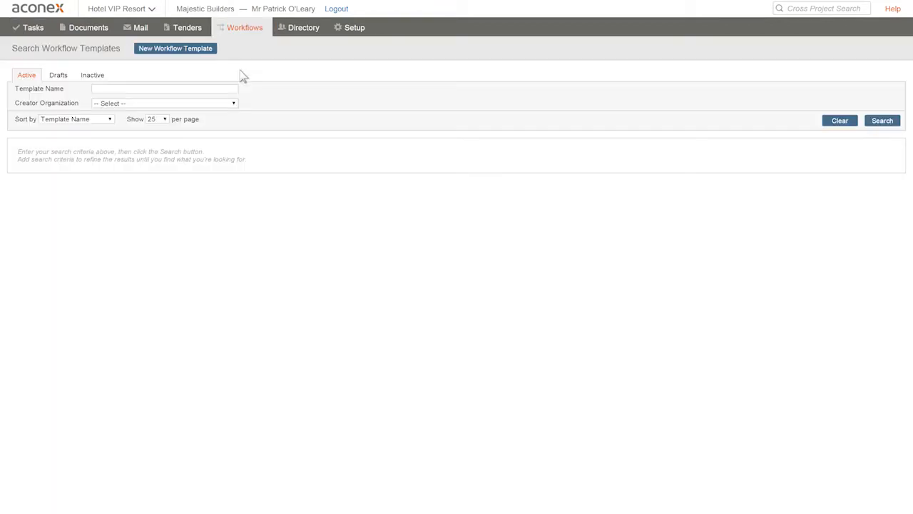
click(882, 120)
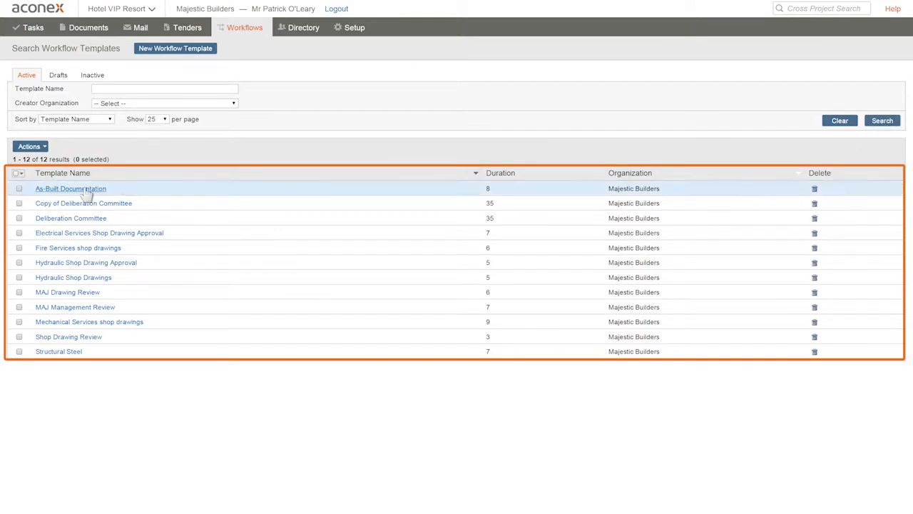
- View the As-Built Documentation template, then create a new draft template from it via Actions
click(70, 188)
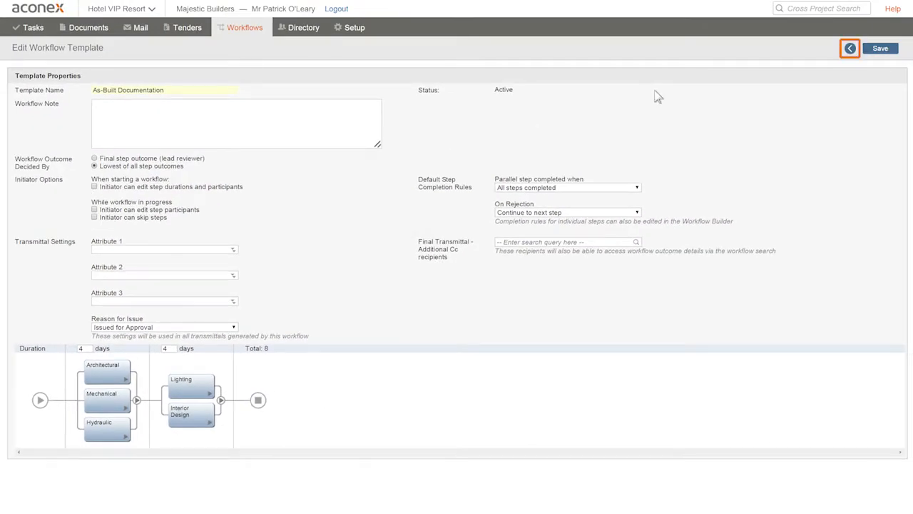
click(850, 48)
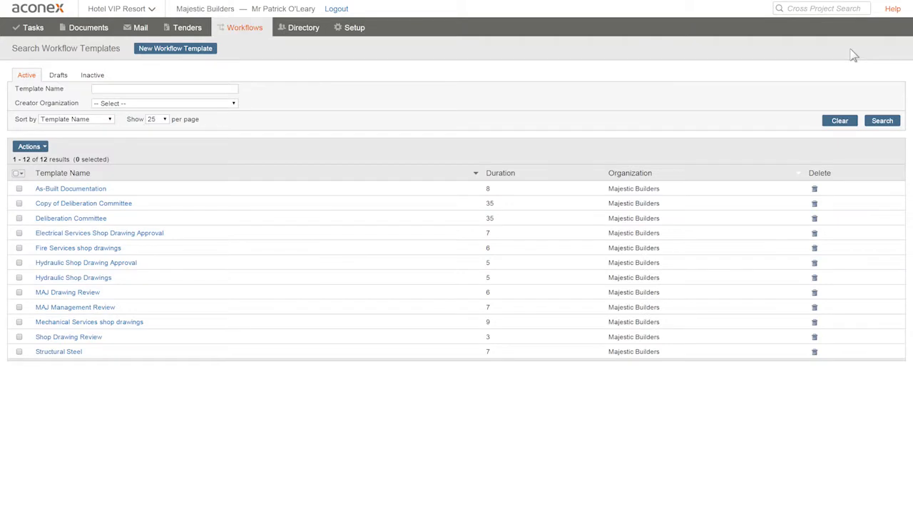
click(19, 188)
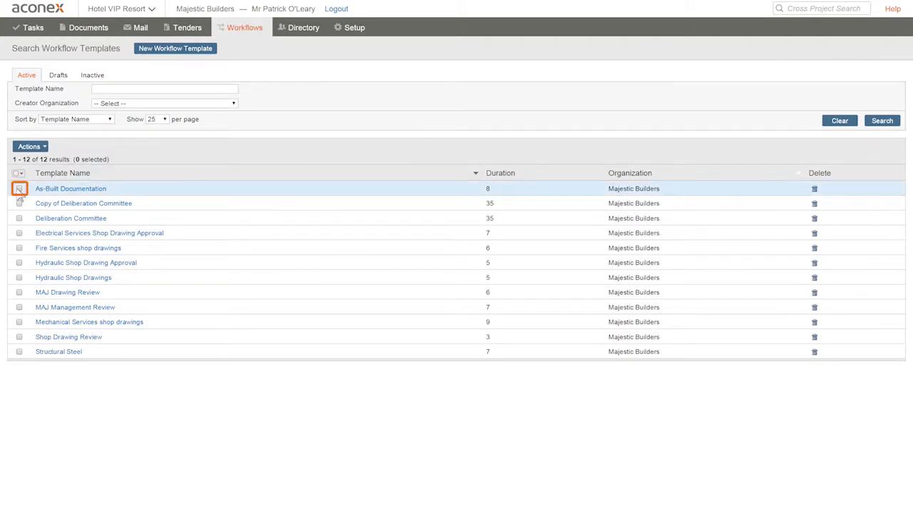
click(29, 146)
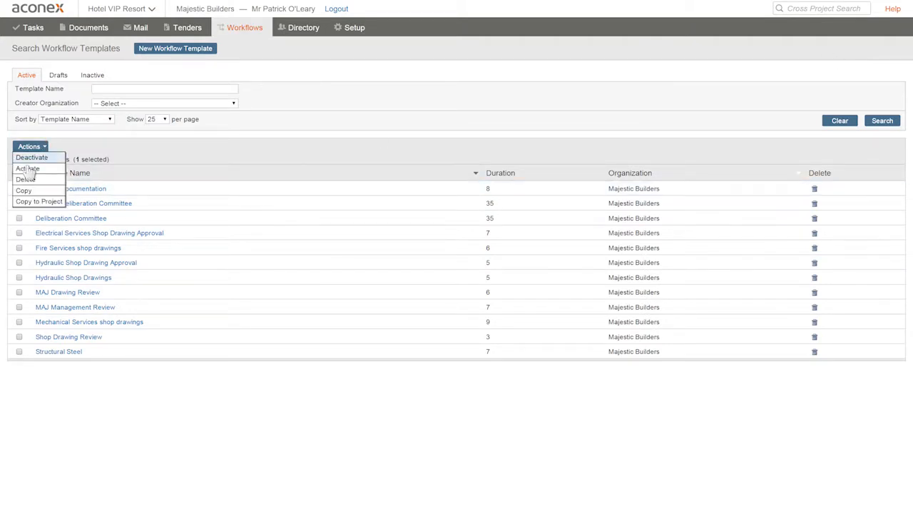
click(23, 190)
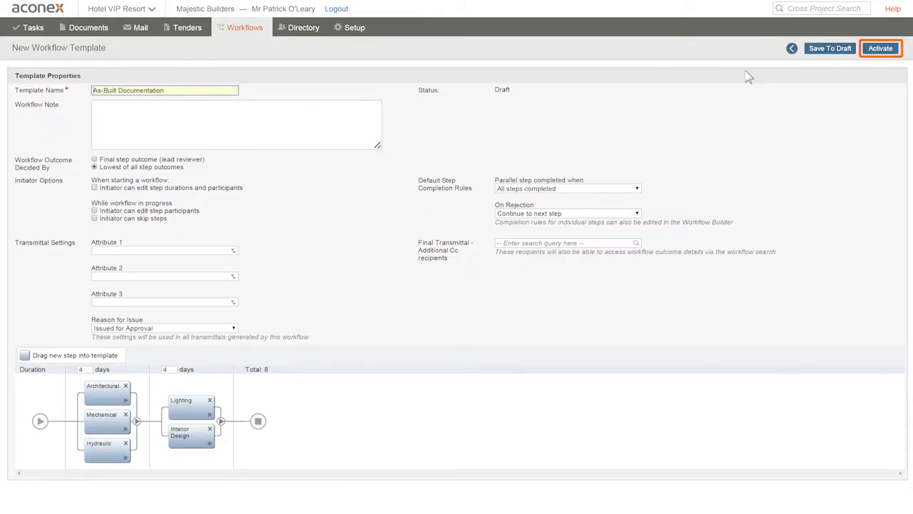
mouse_move(880, 48)
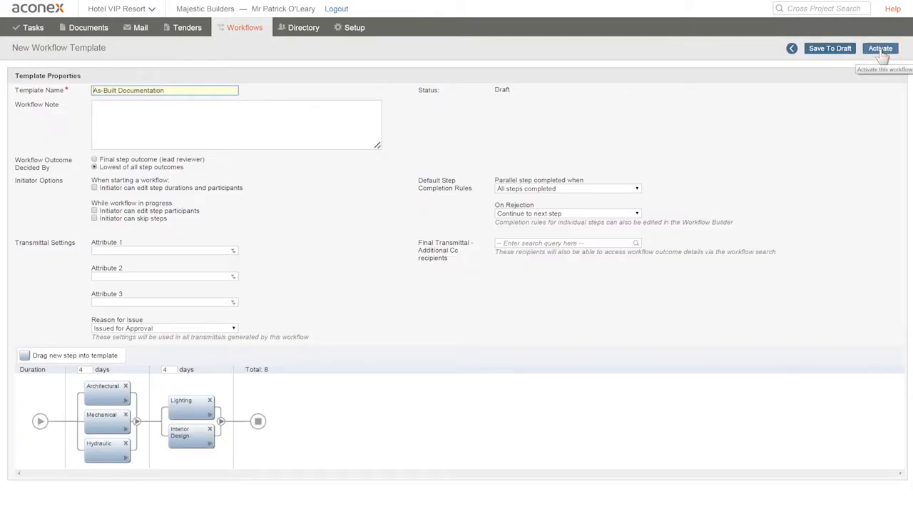
- Activate the template and select drawings A-1850-DWG and A-1851-DWG to transmit via Start Workflow
click(88, 27)
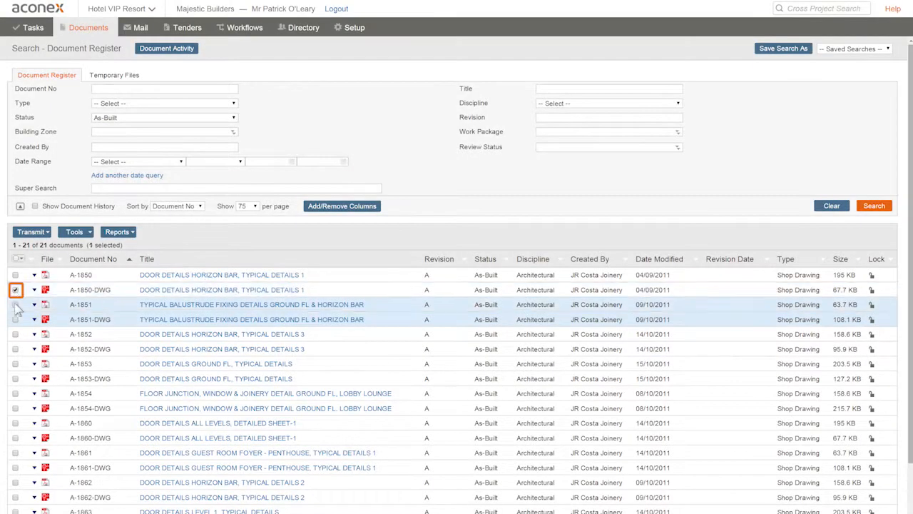
click(16, 304)
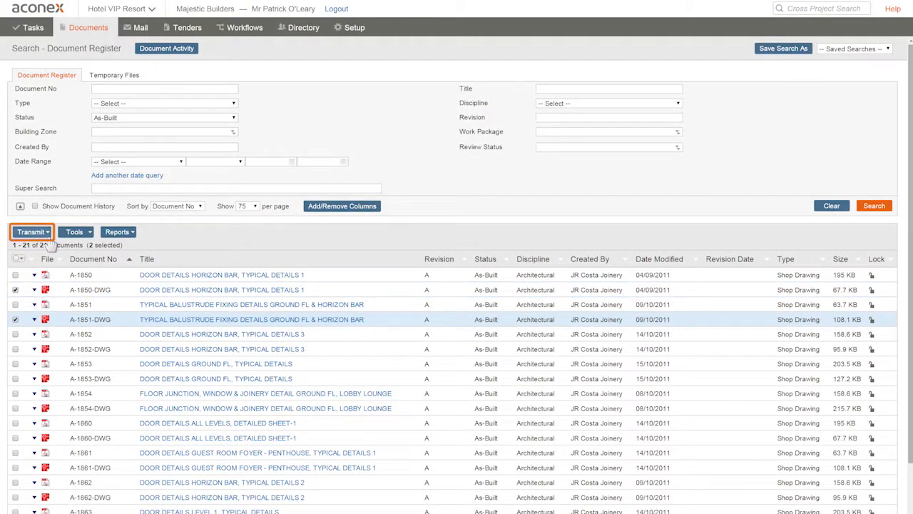
click(31, 231)
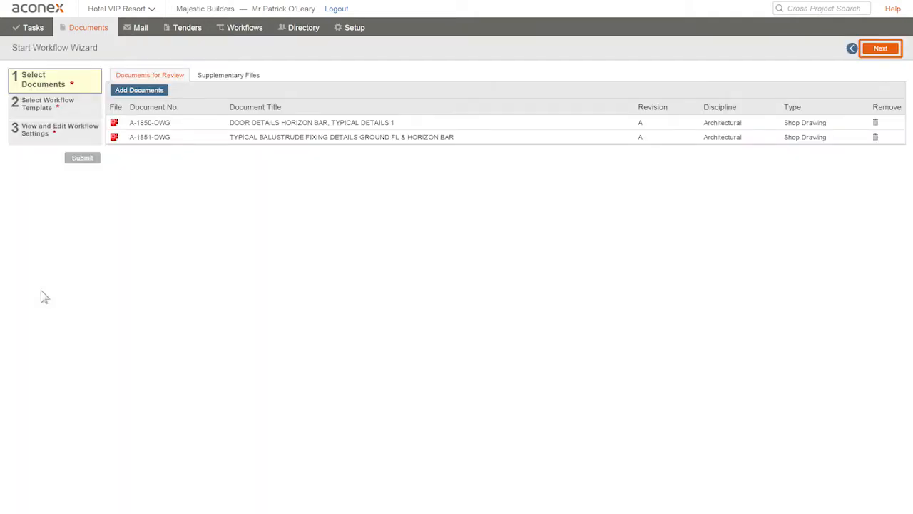
- Choose the As-Built Documentation template and submit, starting the workflow on both drawings
click(879, 49)
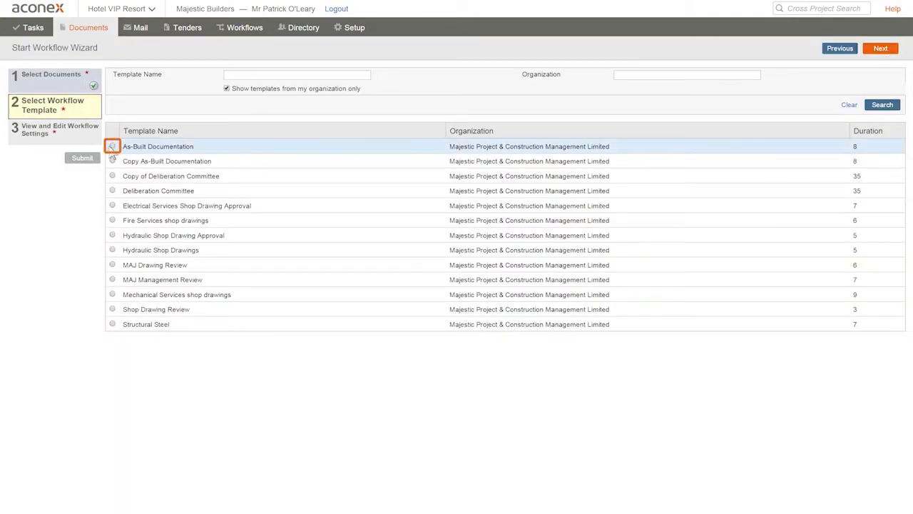
click(881, 48)
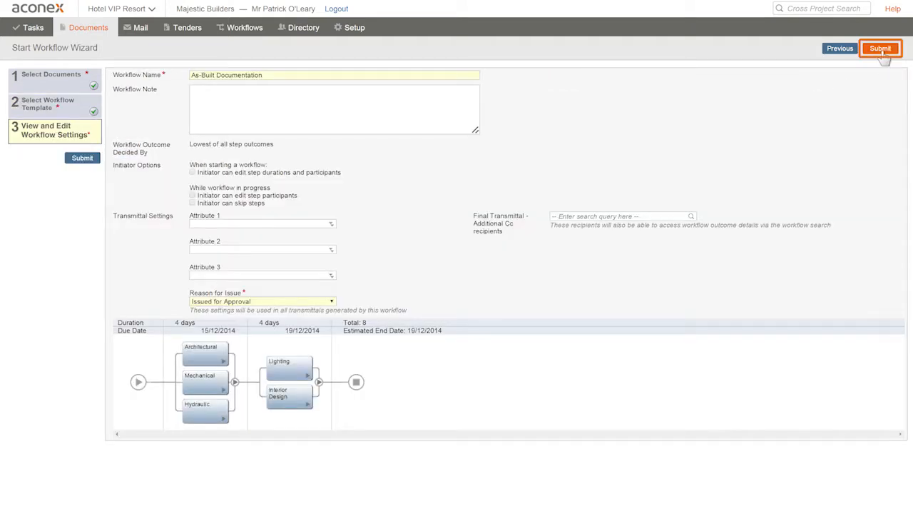
click(881, 49)
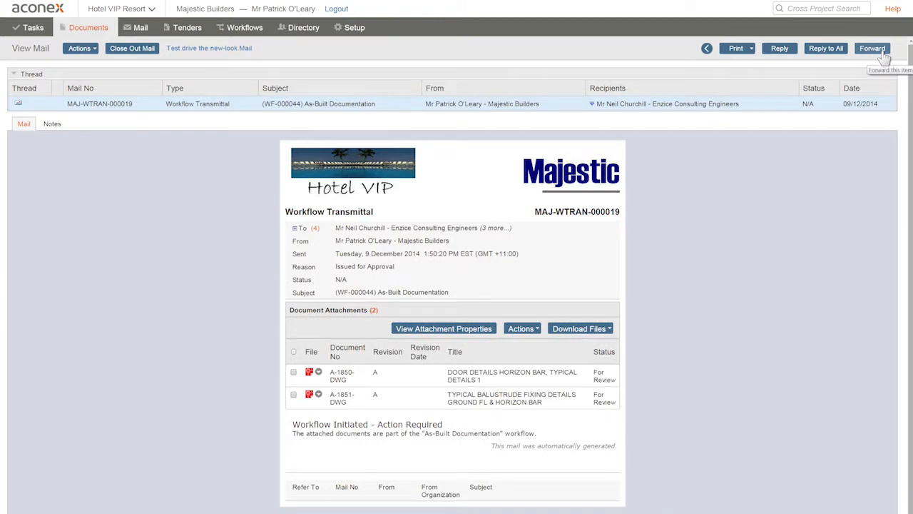
- Return to the Tasks dashboard listing items awaiting review
click(31, 27)
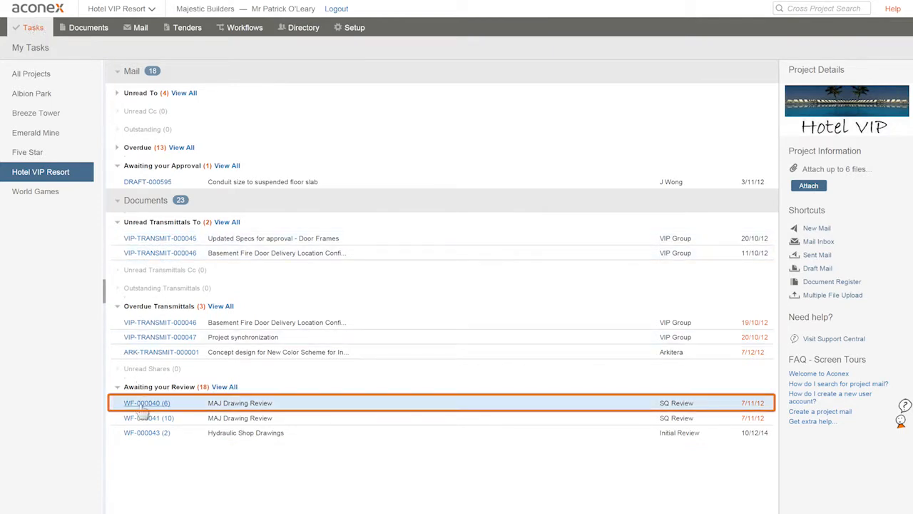
- Open review task WF-000040 and view the Review Outcome choices for document ID-6500
click(145, 403)
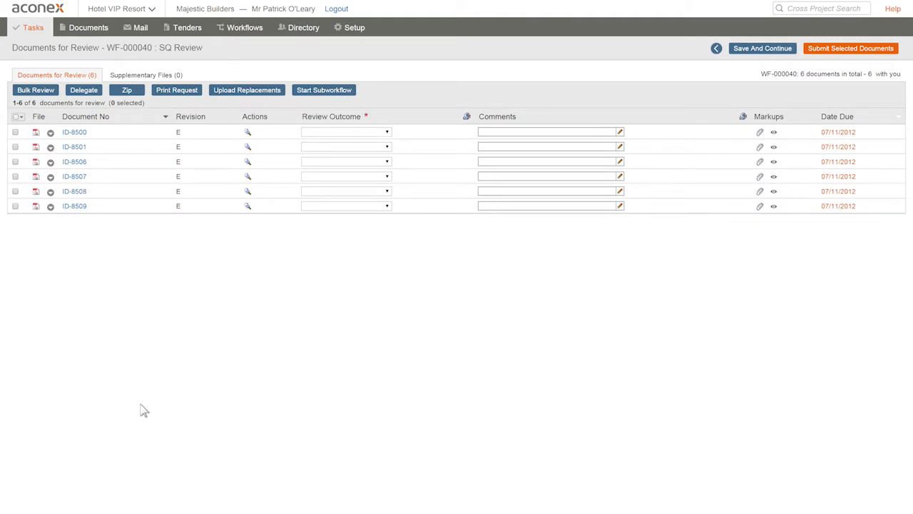
mouse_move(122, 226)
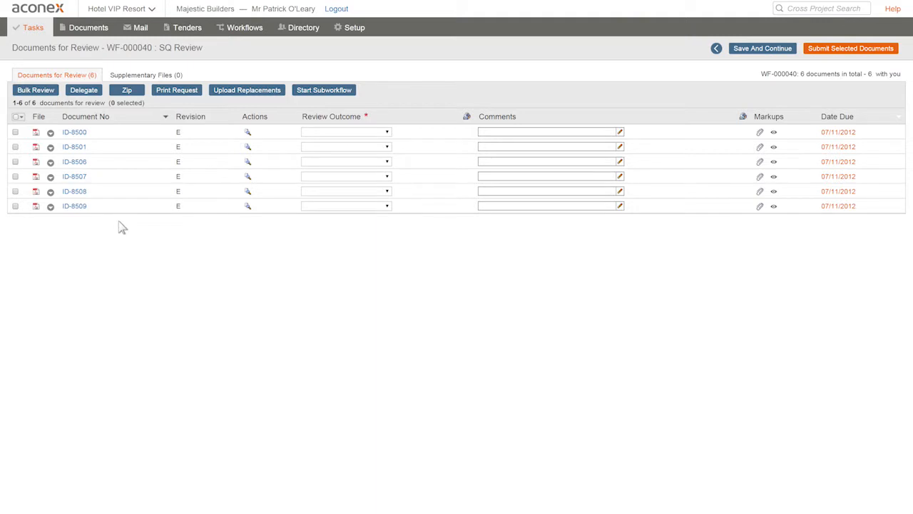
right_click(50, 131)
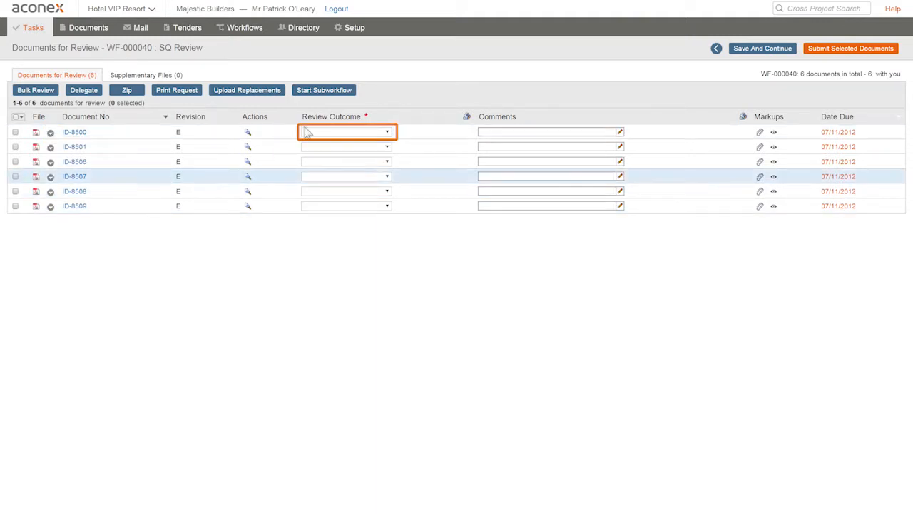
click(388, 132)
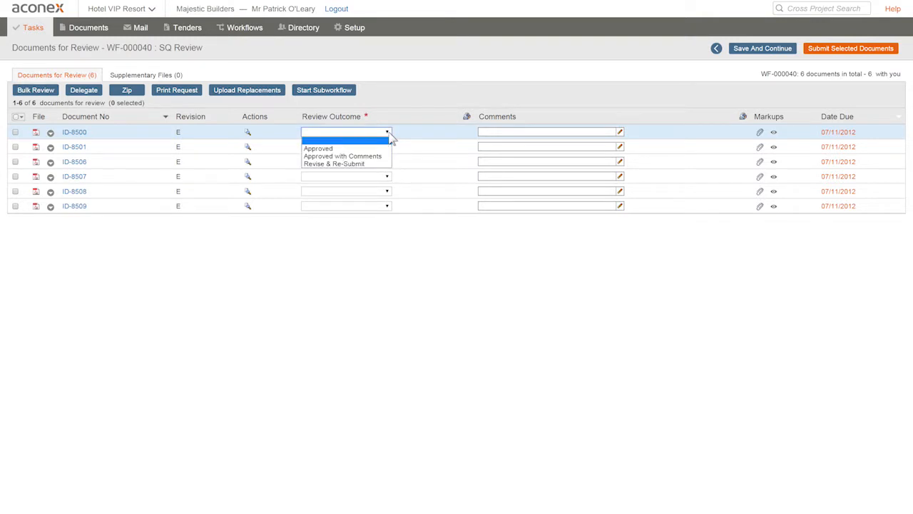
mouse_move(346, 163)
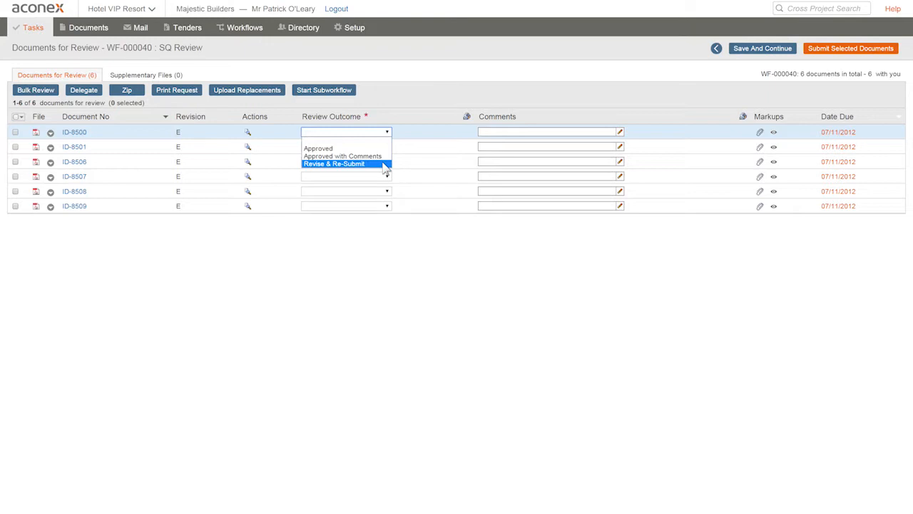
click(550, 131)
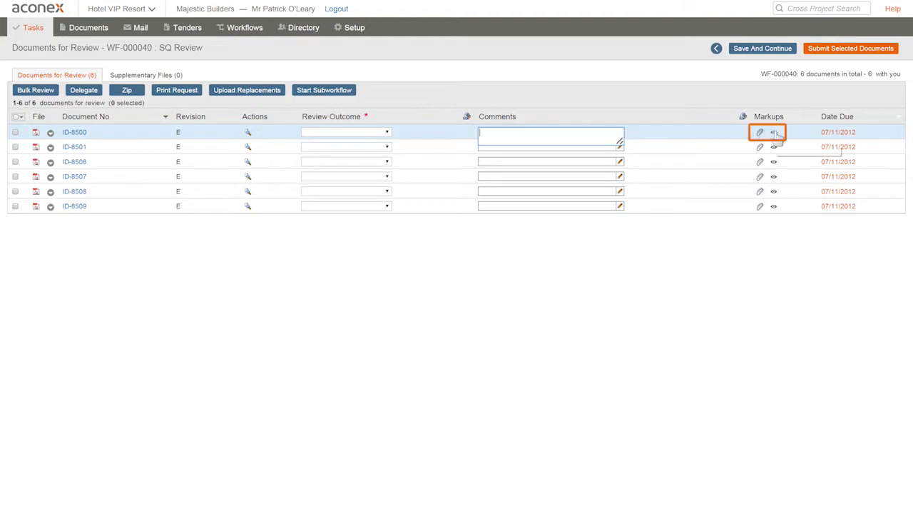
mouse_move(773, 131)
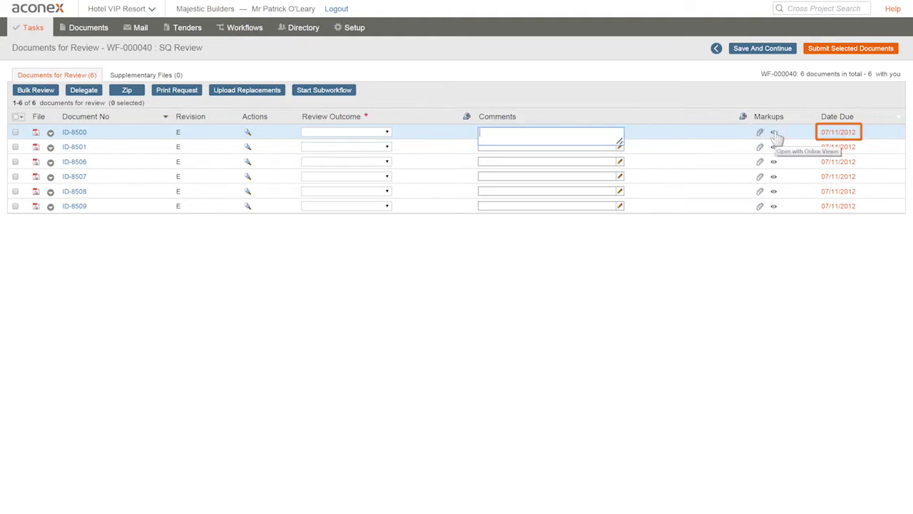
- Select document ID-6500 and start a sub-workflow for it
click(15, 132)
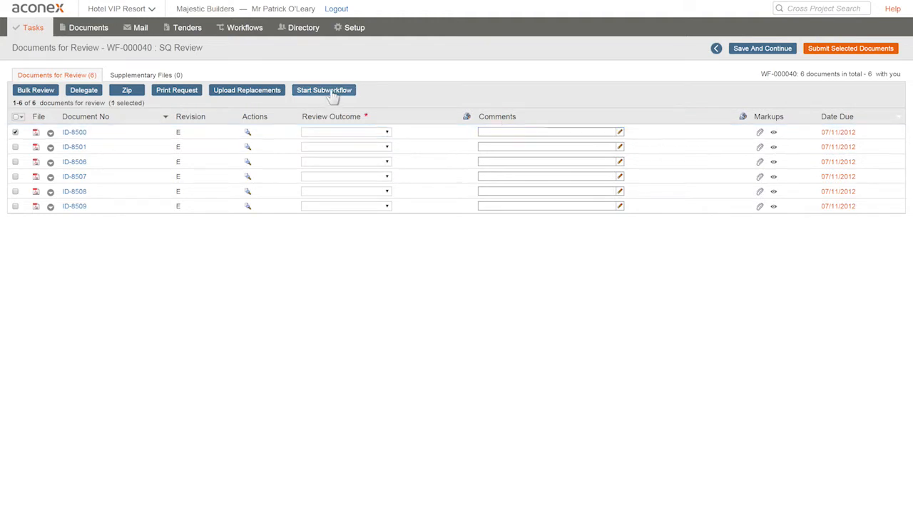
mouse_move(324, 90)
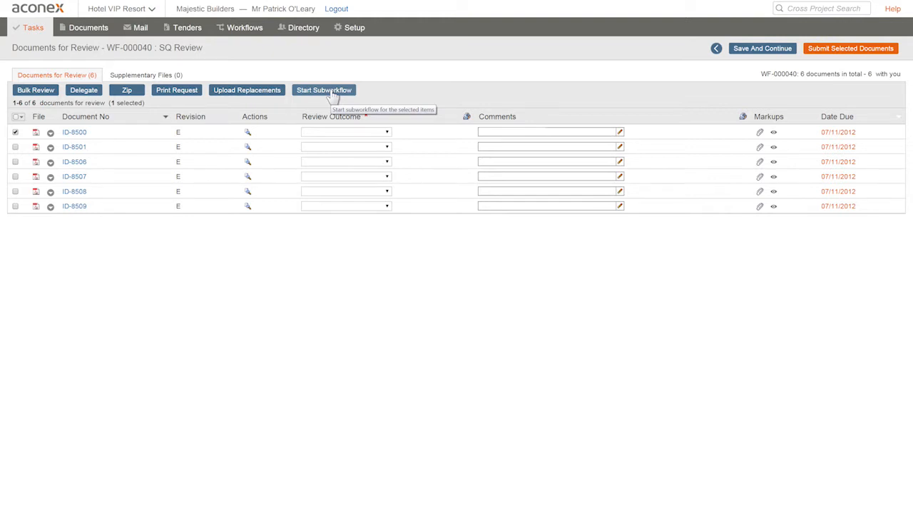
click(324, 89)
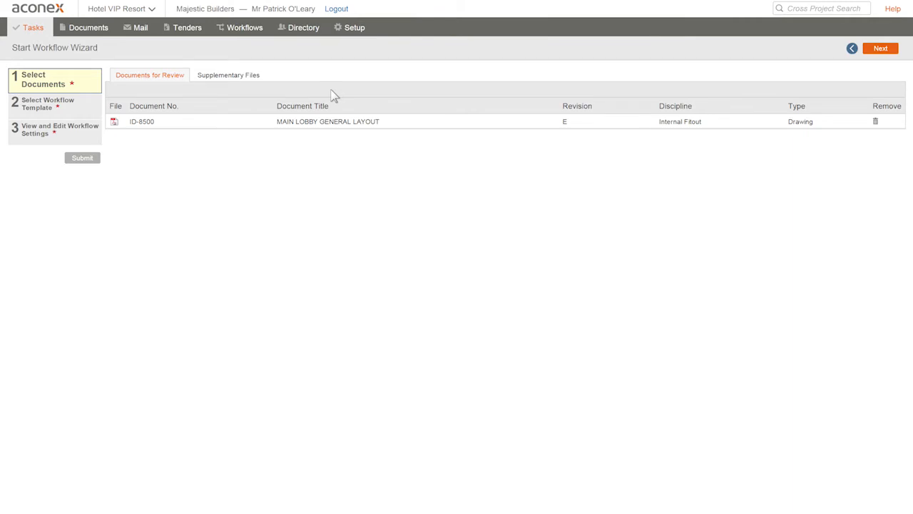